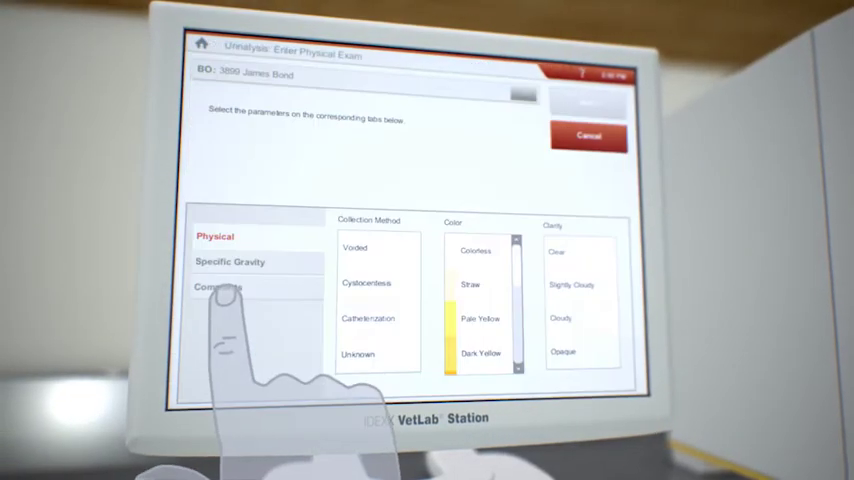
Step: Record specific gravity 1.028 and save the physical exam findings to the patient record
{"action": "left_click", "coordinate": [367, 283]}
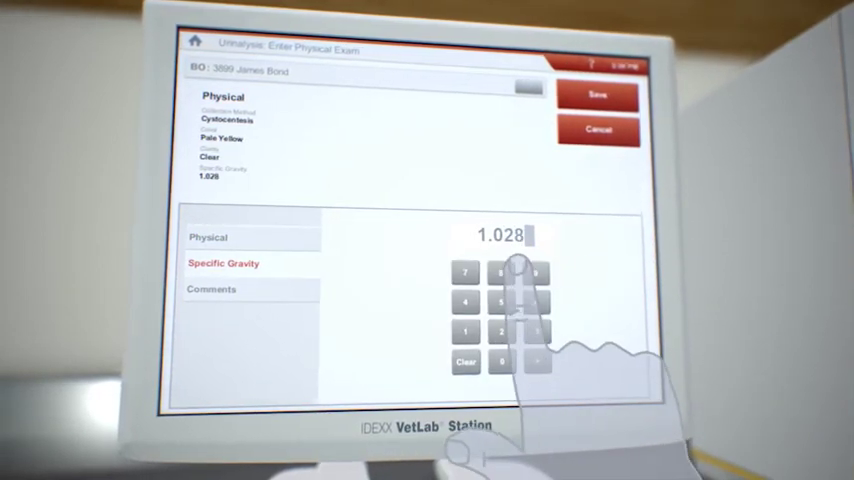
{"action": "left_click", "coordinate": [597, 94]}
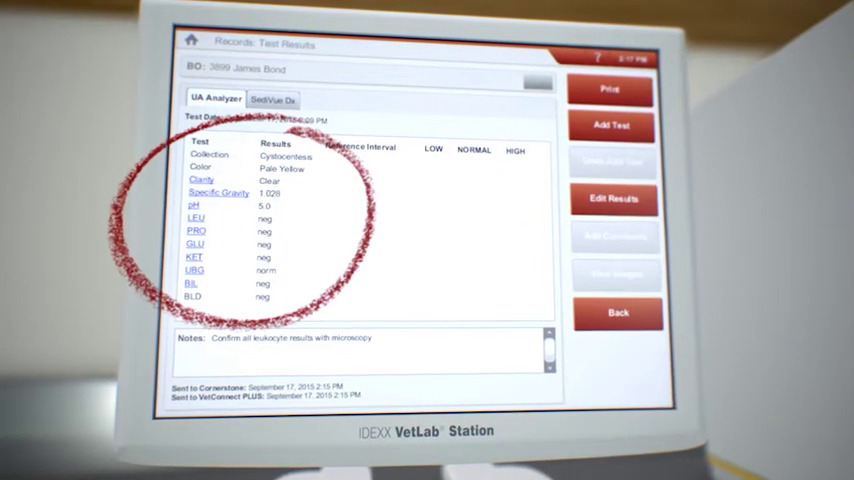
Step: View the SediVue Dx sediment images with element labels shown (crystals and casts)
{"action": "left_click", "coordinate": [273, 99]}
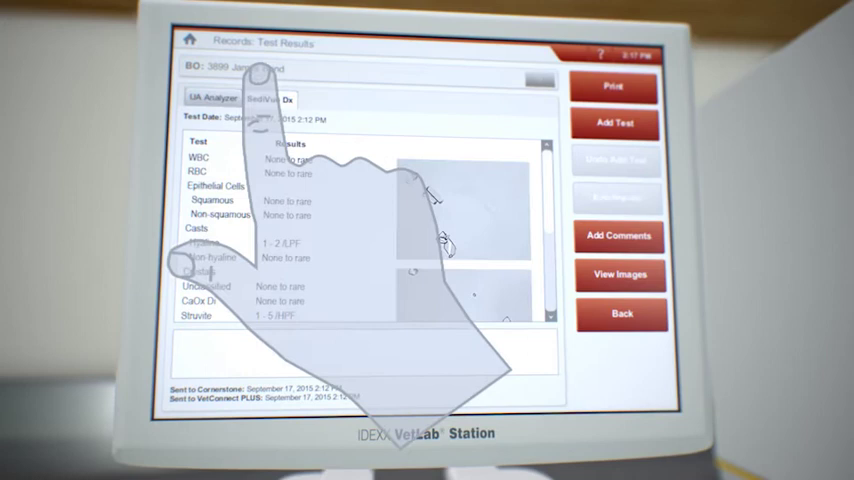
{"action": "left_click", "coordinate": [620, 274]}
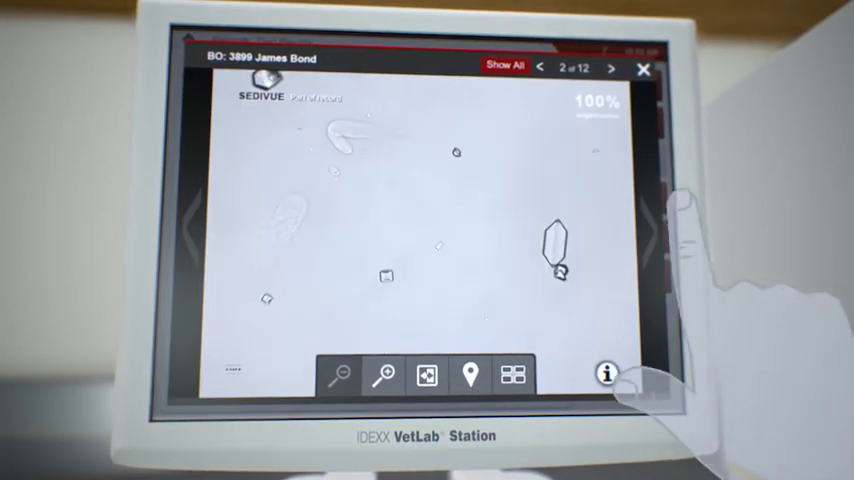
{"action": "left_click", "coordinate": [470, 376]}
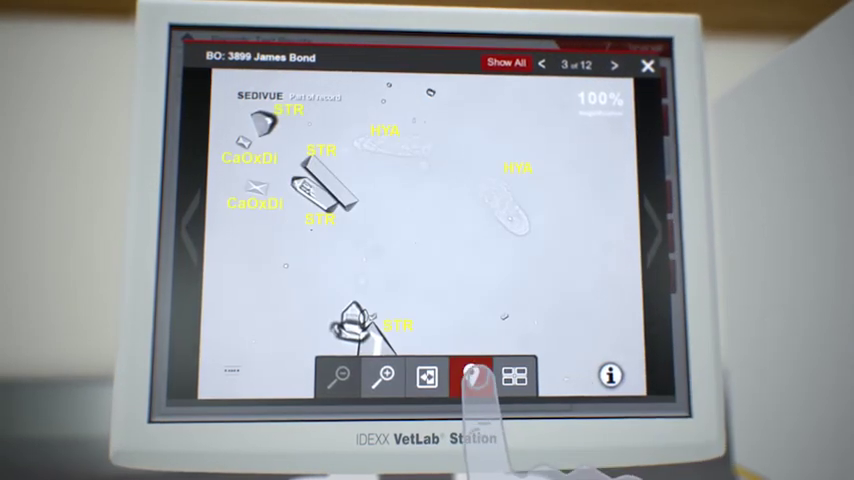